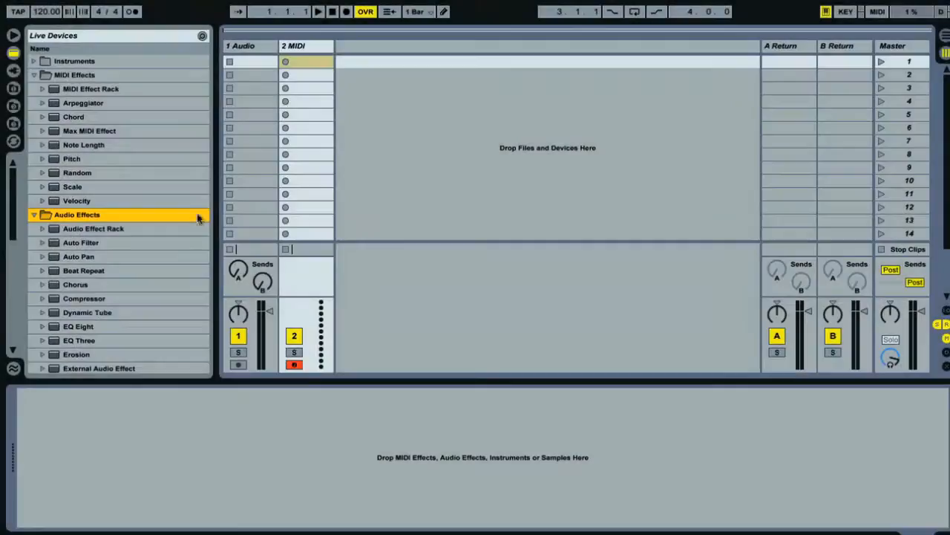
mouse_move(144, 253)
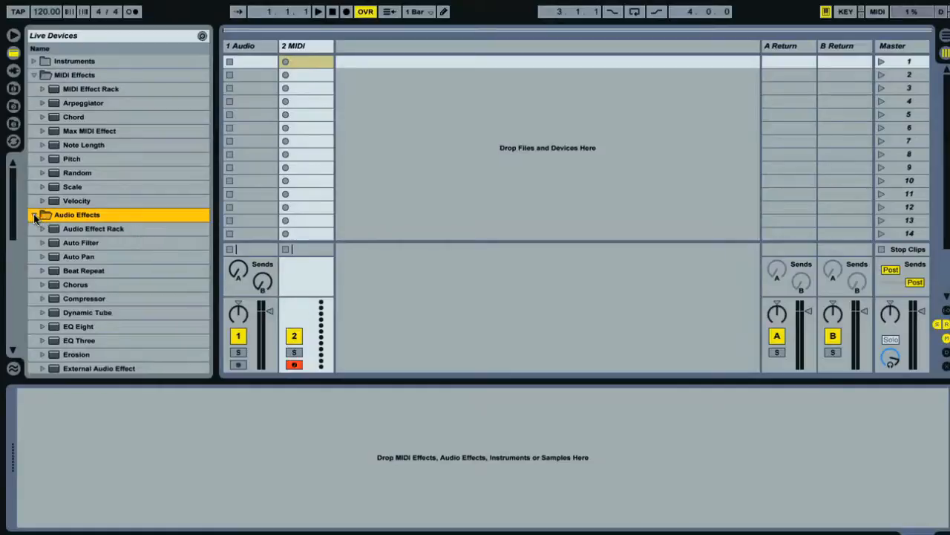
- Collapse the Audio Effects and MIDI Effects folders and expand Instruments in the device browser
left_click(33, 214)
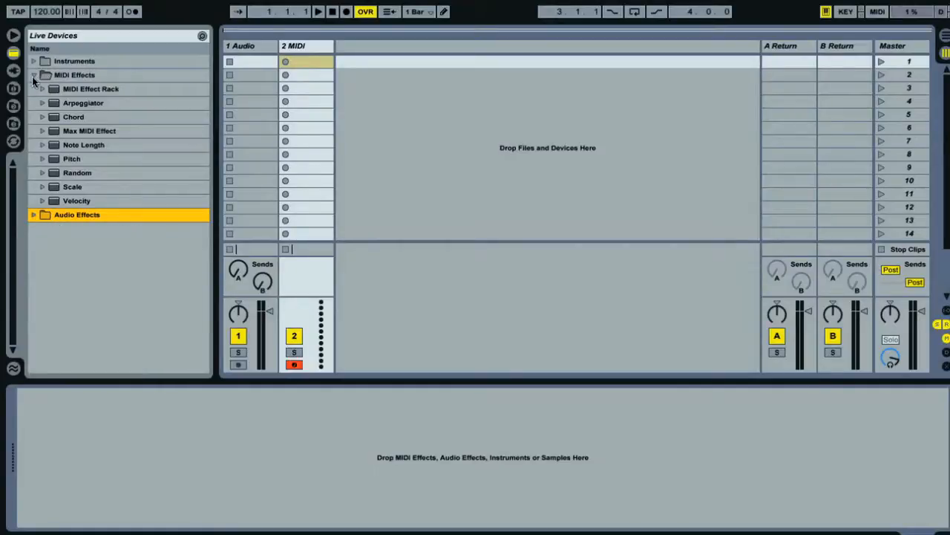
left_click(34, 74)
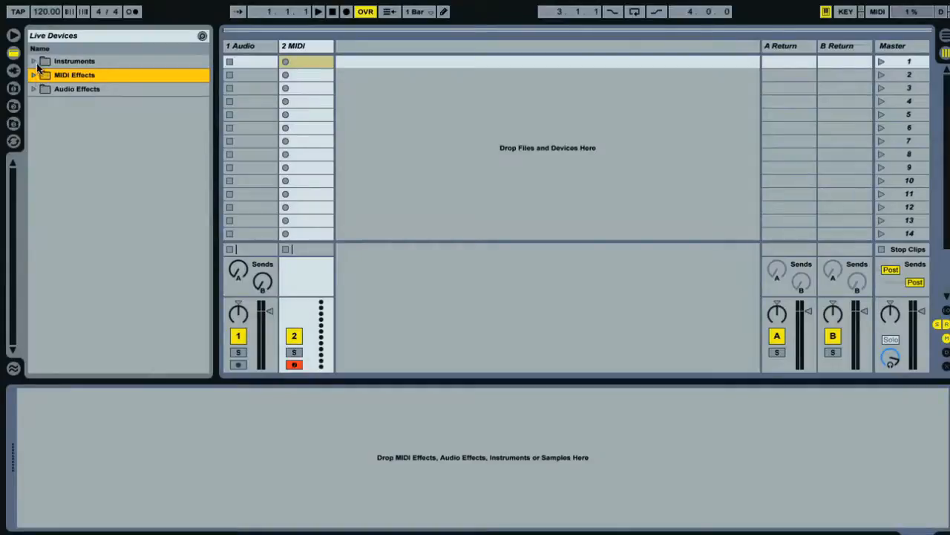
left_click(33, 61)
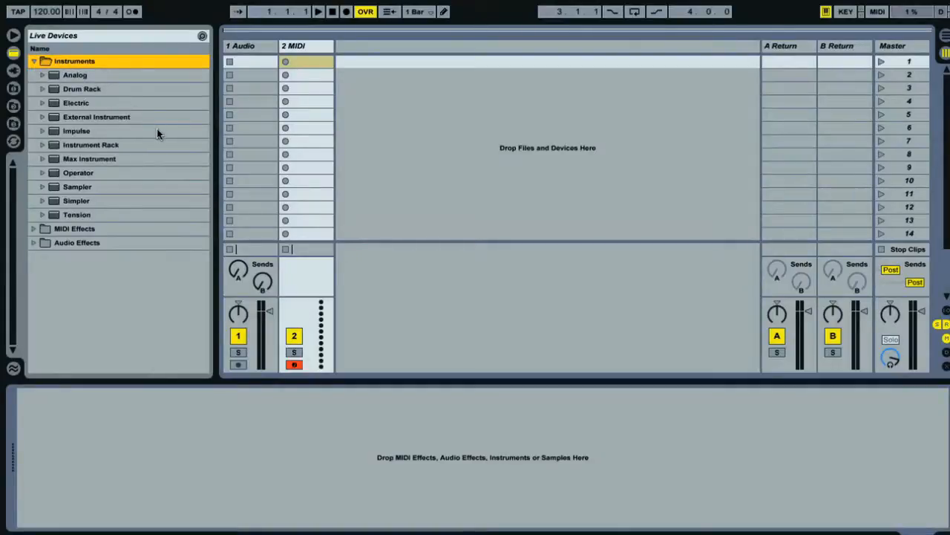
- Load an Instrument Rack onto track 2 and show its chain list
left_click(91, 145)
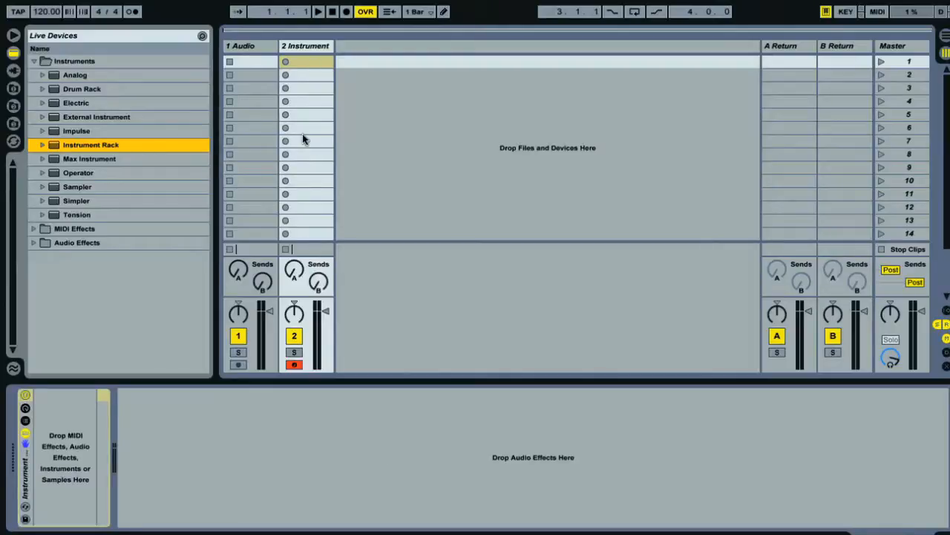
mouse_move(304, 209)
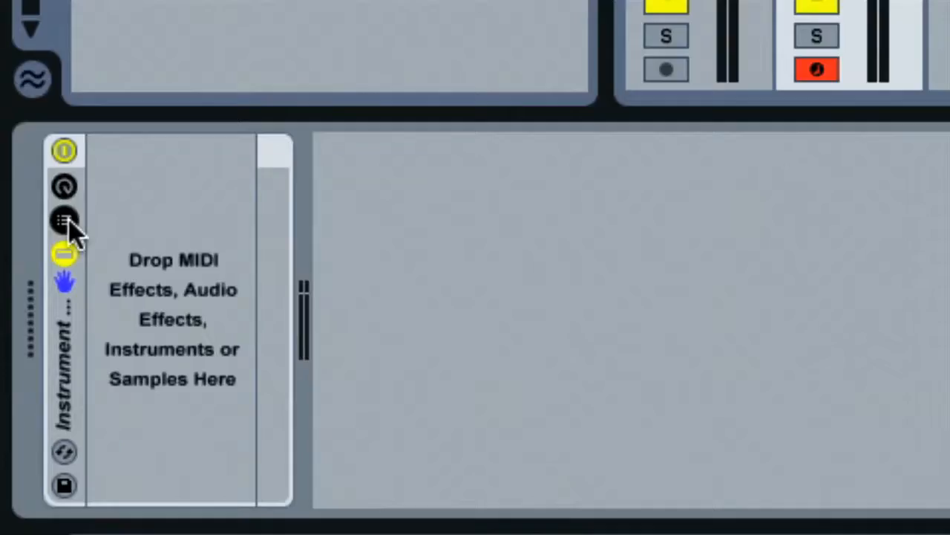
left_click(63, 221)
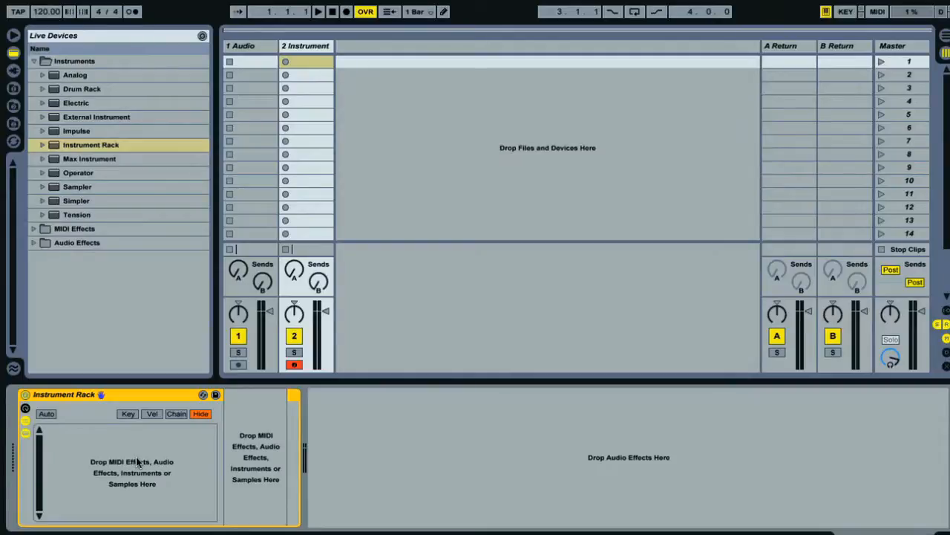
- Browse to the kick samples folder and preview four Punx kick files
left_click(14, 123)
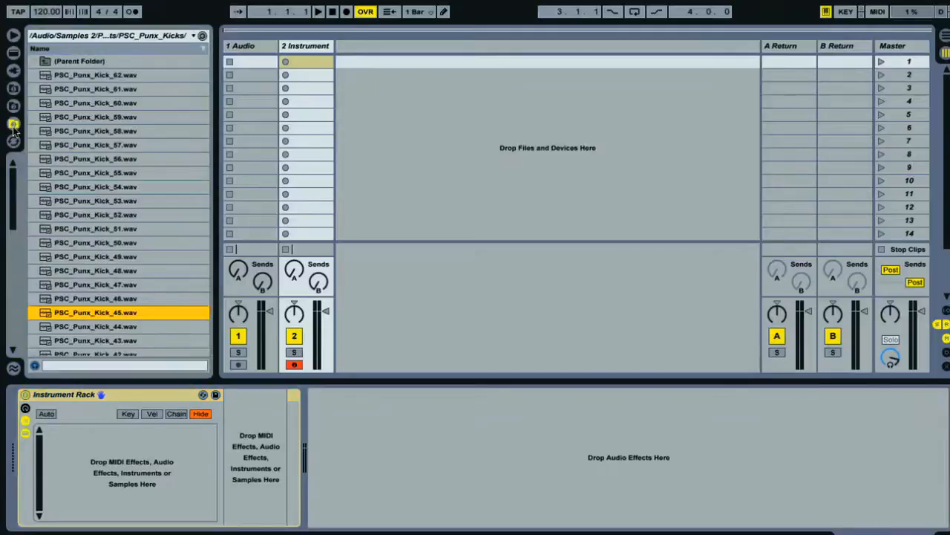
mouse_move(154, 205)
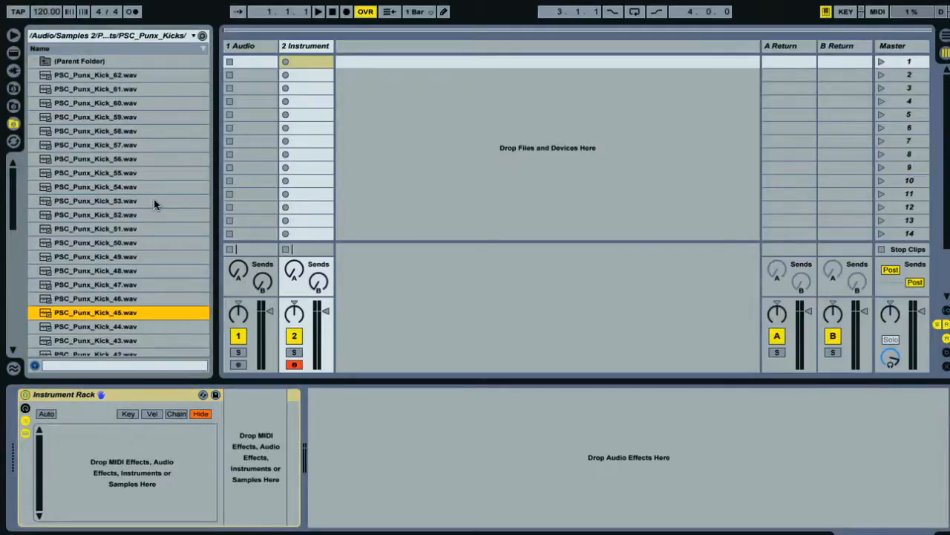
mouse_move(158, 479)
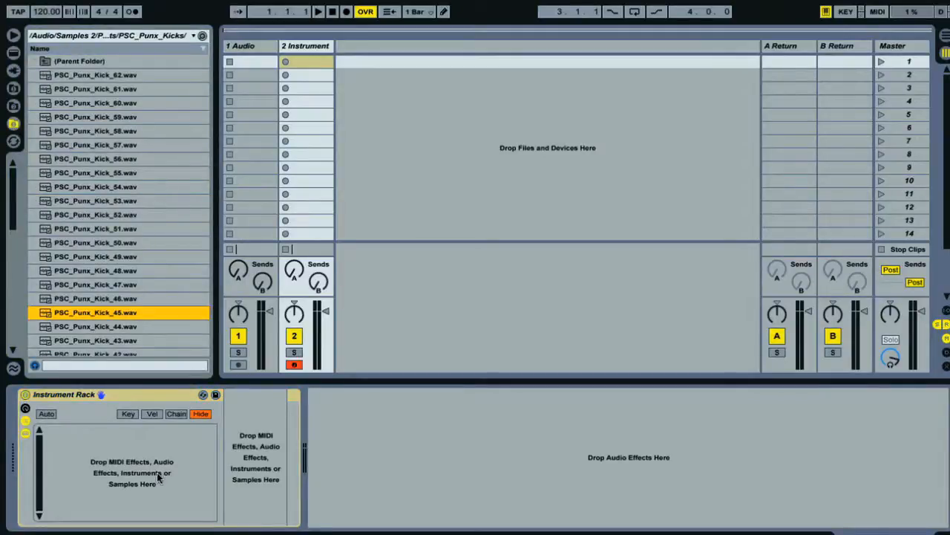
mouse_move(169, 202)
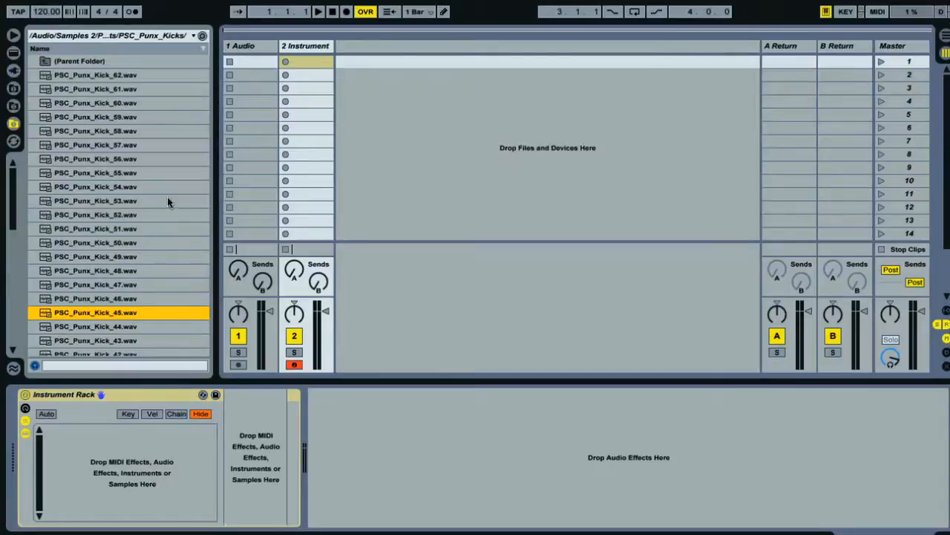
left_click(95, 145)
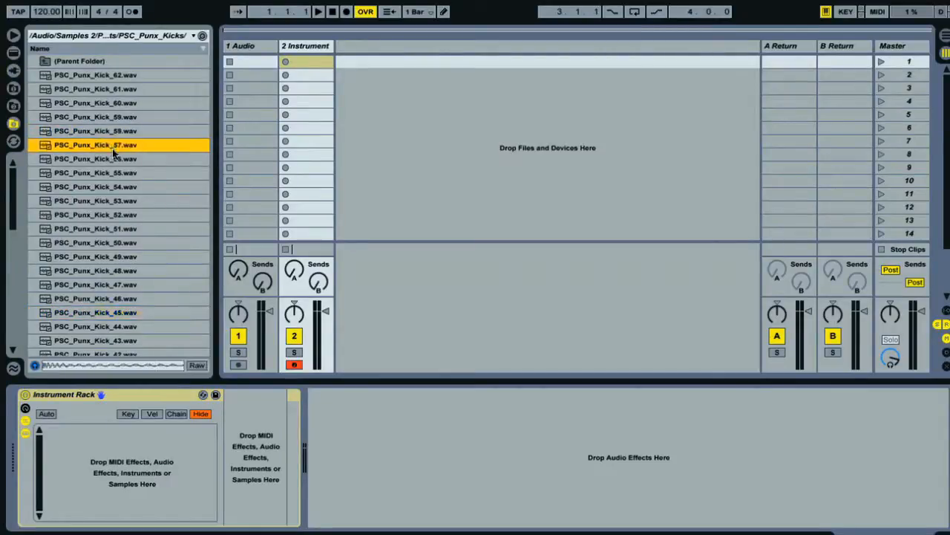
left_click(95, 159)
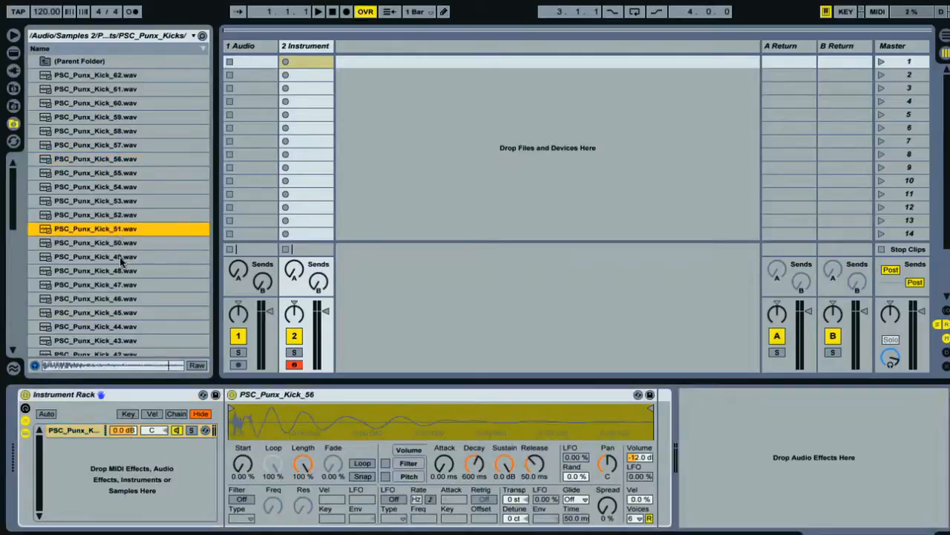
left_click(96, 270)
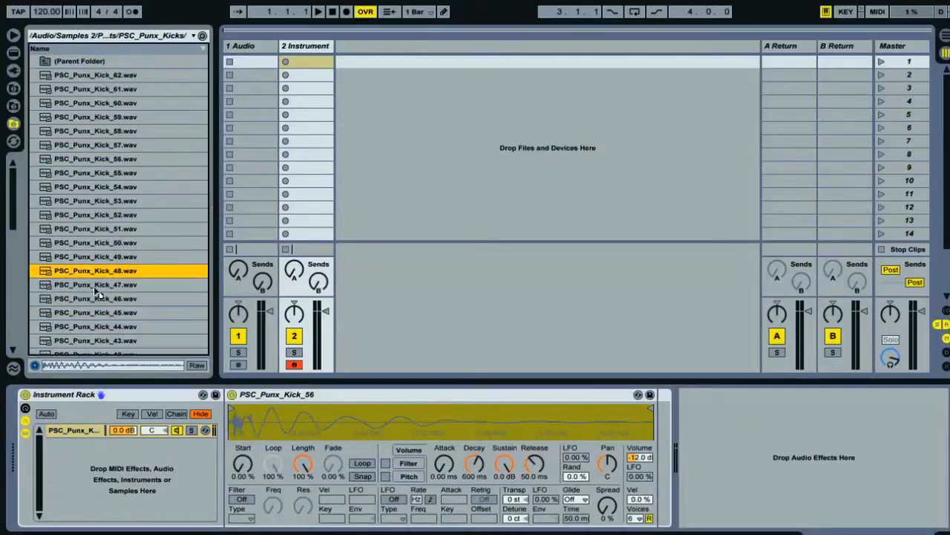
left_click(95, 298)
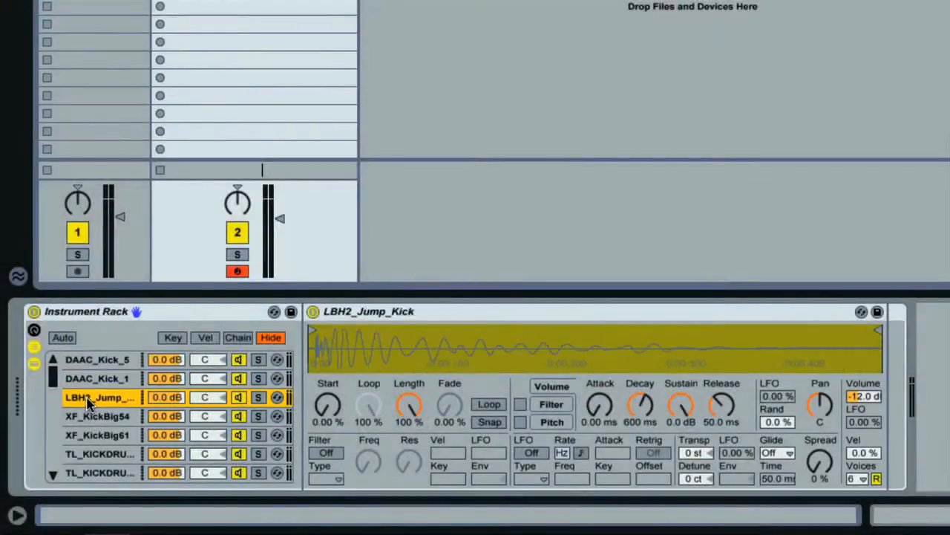
left_click(97, 378)
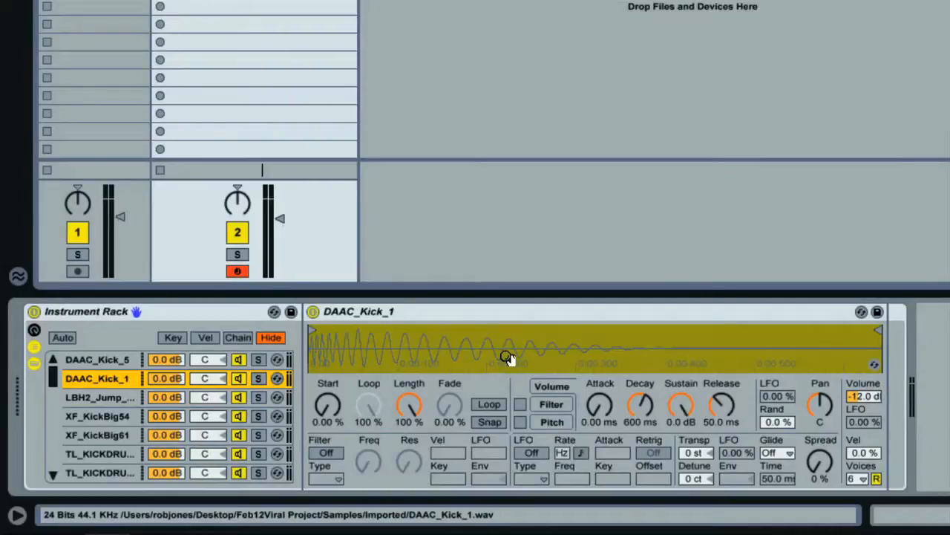
left_click(97, 415)
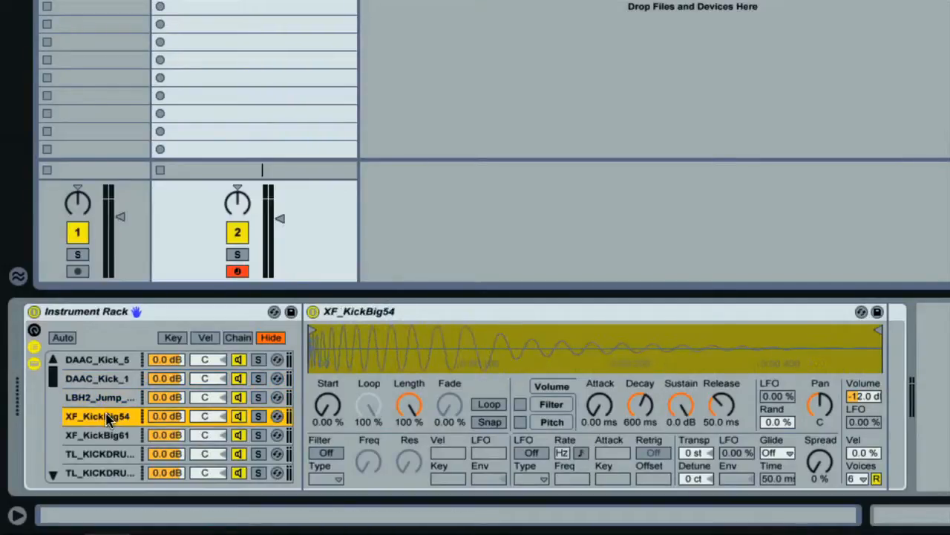
left_click(98, 434)
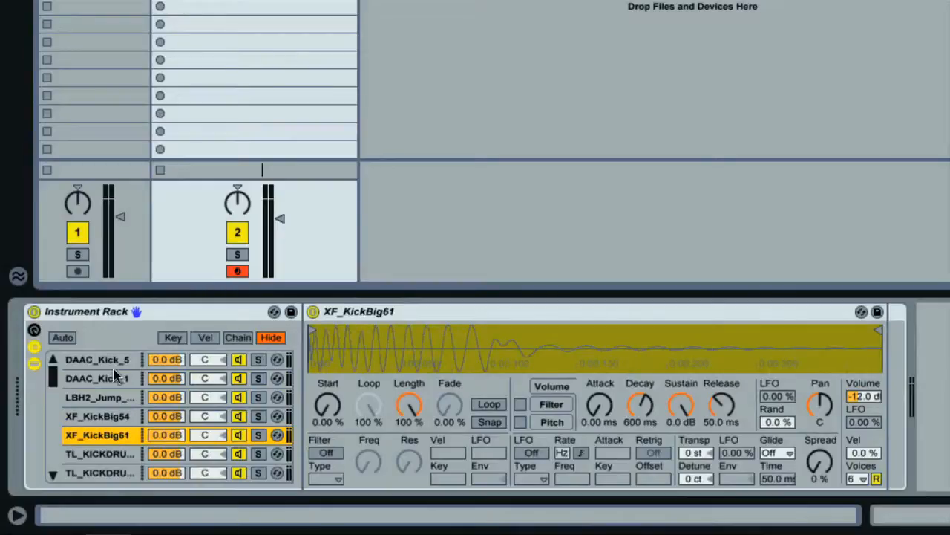
left_click(96, 360)
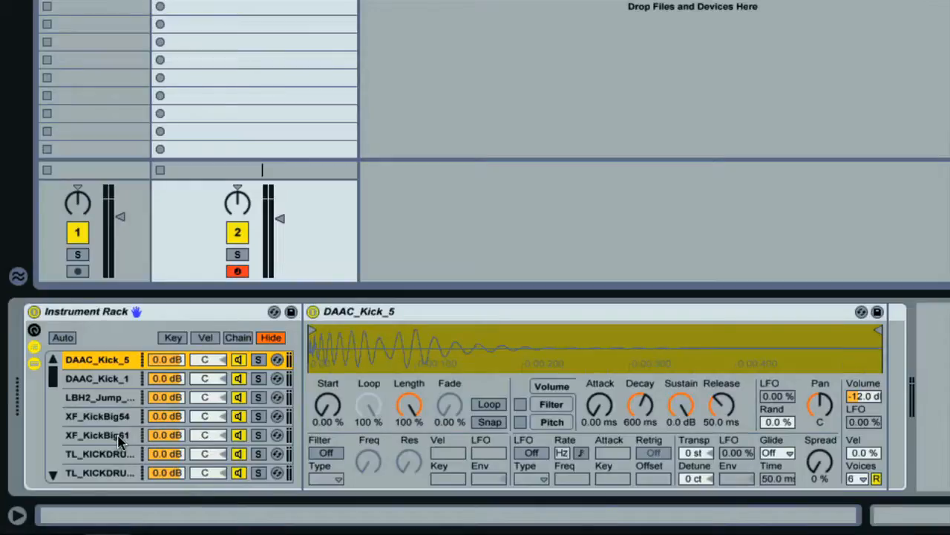
mouse_move(122, 401)
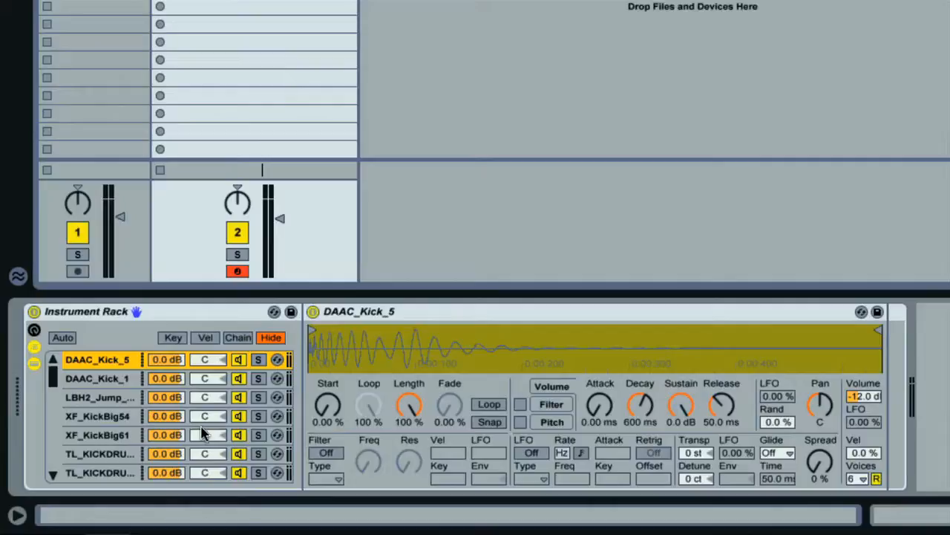
mouse_move(246, 445)
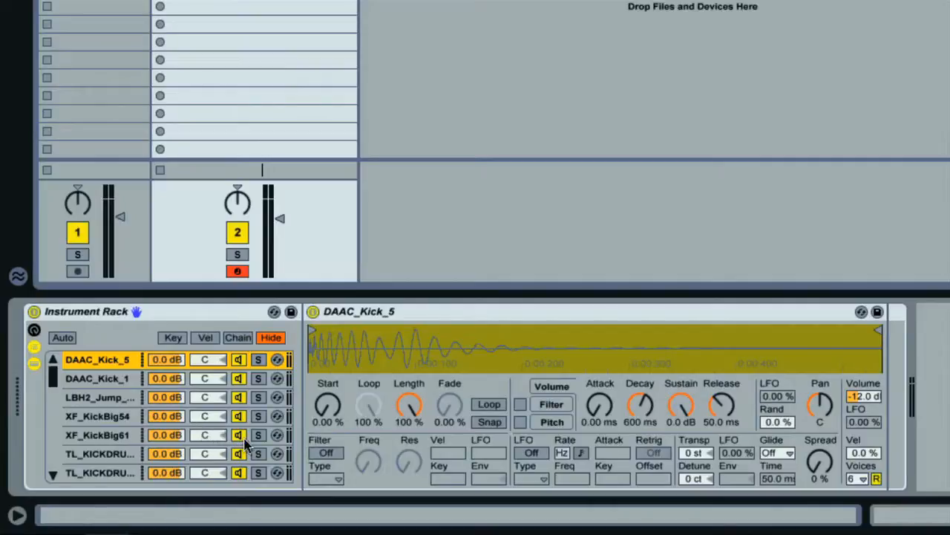
mouse_move(300, 464)
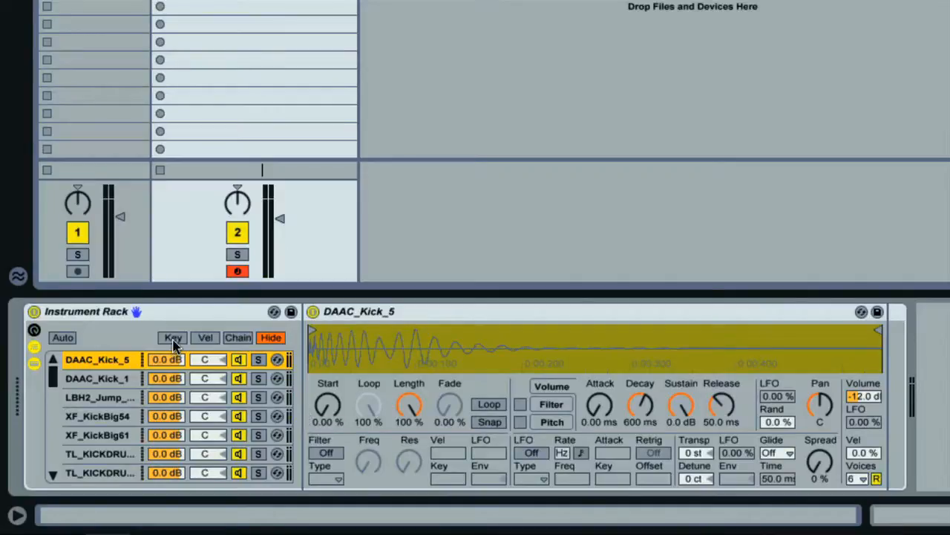
- Show the rack's Key Zone Editor and select the XF_KickBig54 chain
left_click(172, 337)
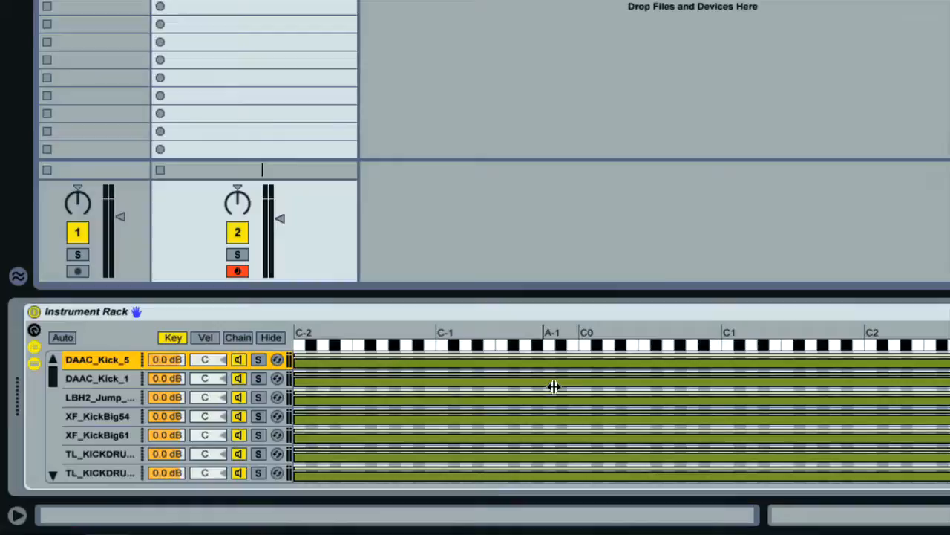
mouse_move(176, 414)
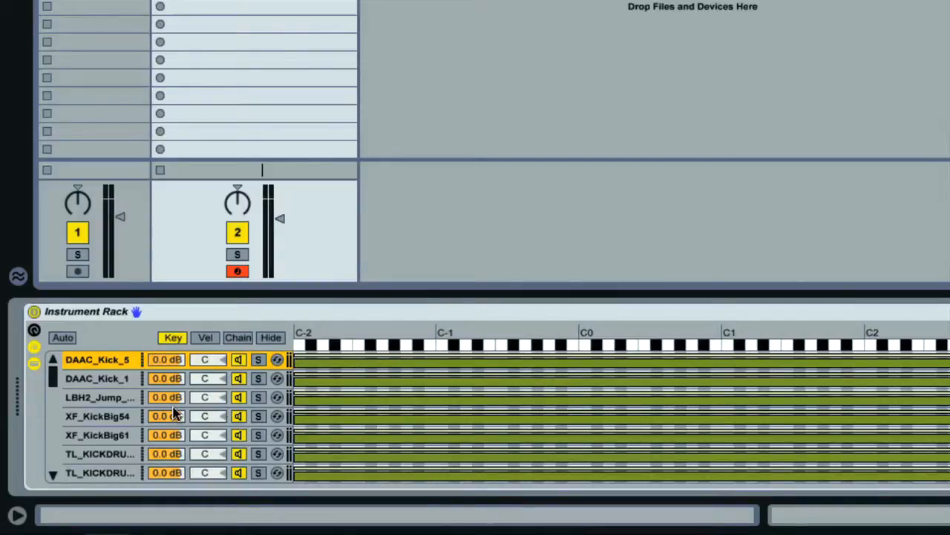
left_click(97, 416)
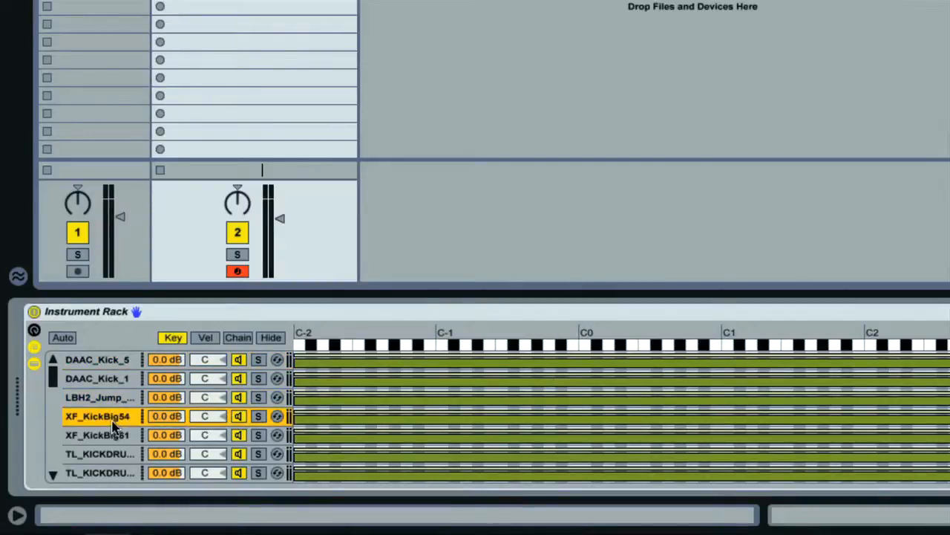
- Open the Chain Select Editor to give each kick chain a successive select value
left_click(96, 359)
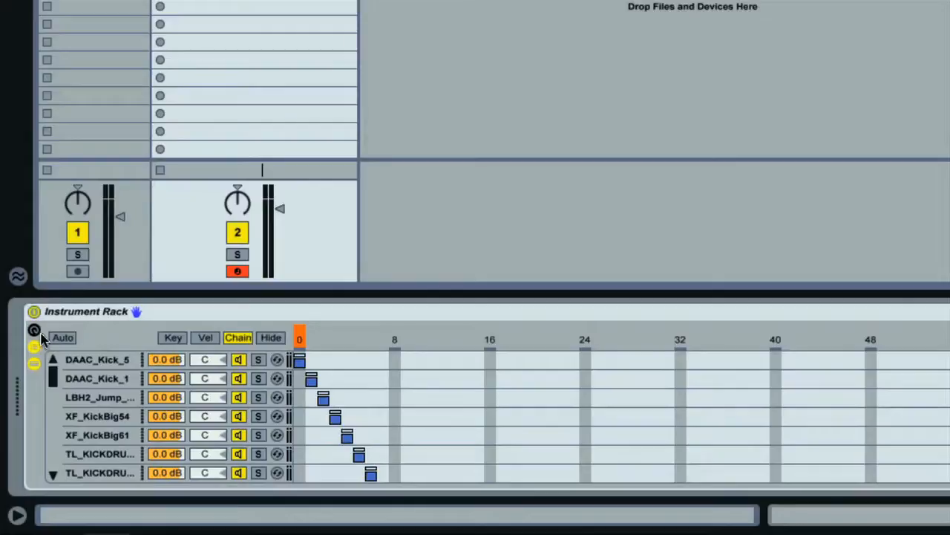
- Show the Instrument Rack's eight macro knobs
left_click(33, 330)
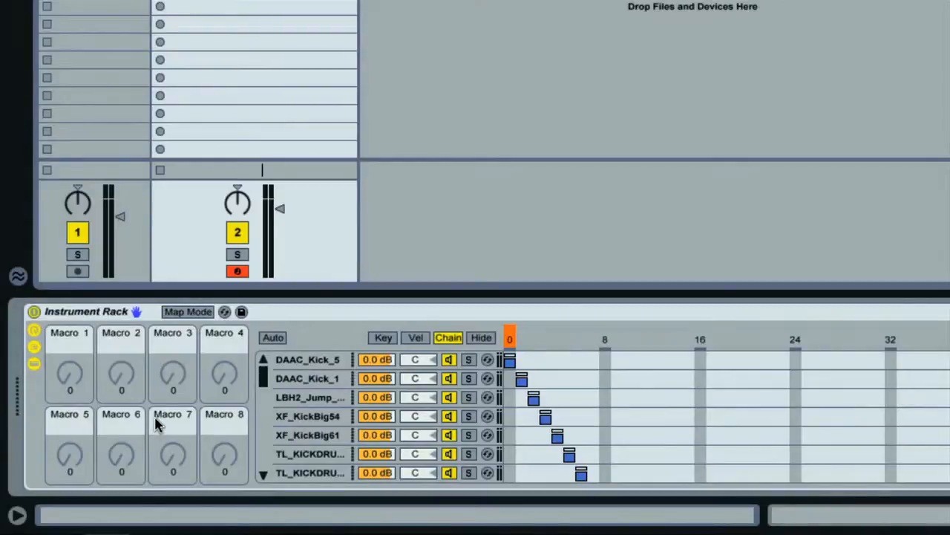
mouse_move(186, 420)
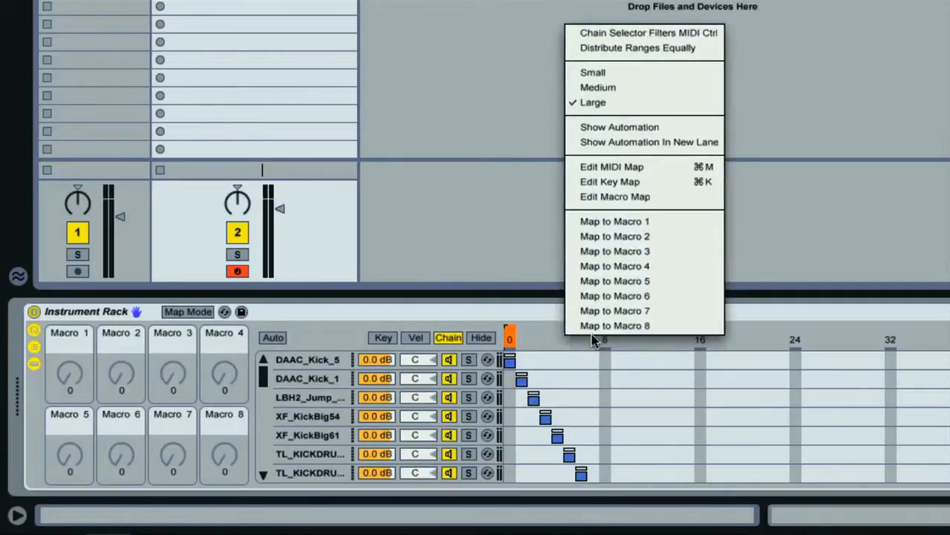
mouse_move(615, 220)
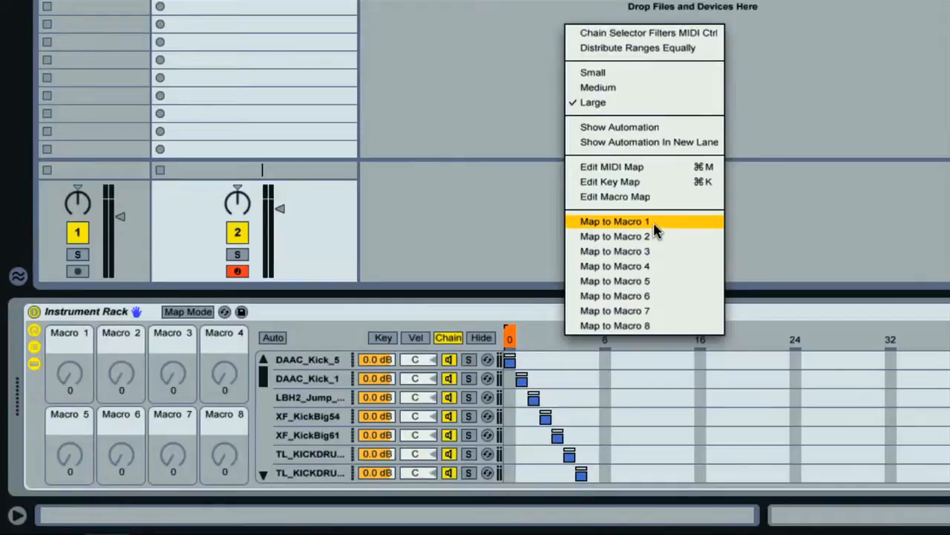
- Map the chain selector to Macro 1
left_click(614, 220)
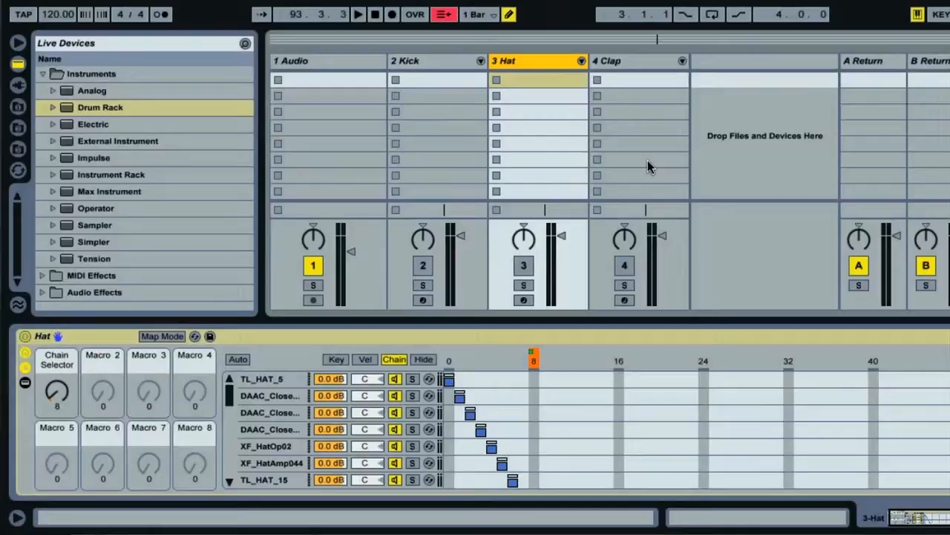
- Select the Clap track to view its rack's staggered clap sample chains
left_click(623, 60)
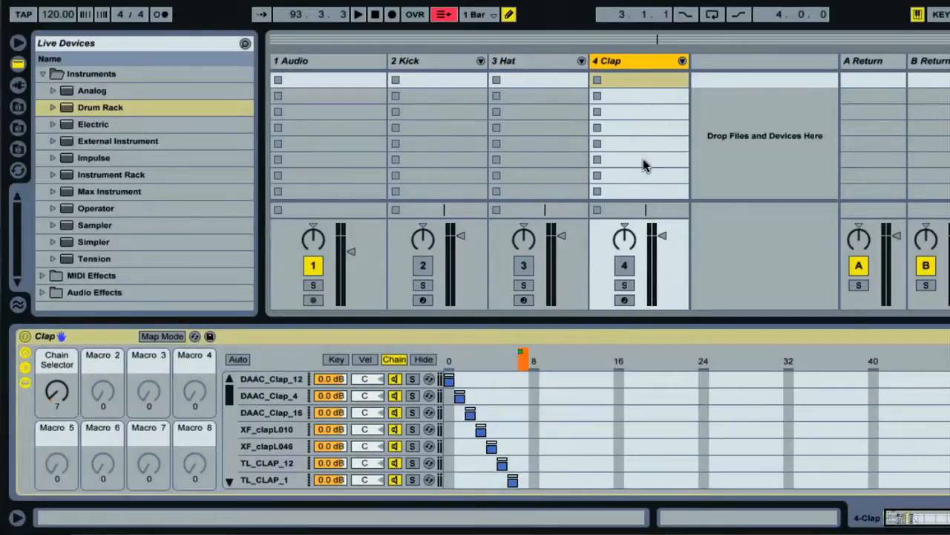
mouse_move(540, 200)
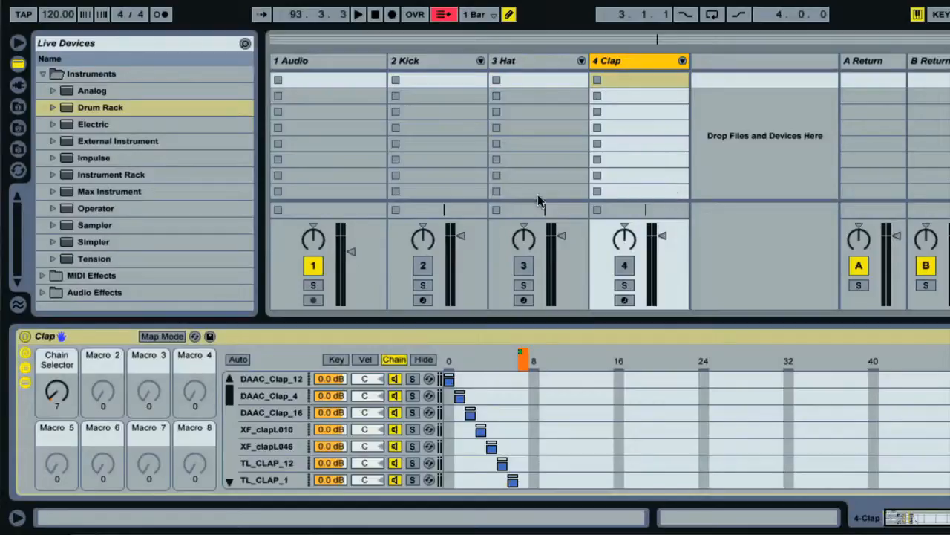
mouse_move(642, 163)
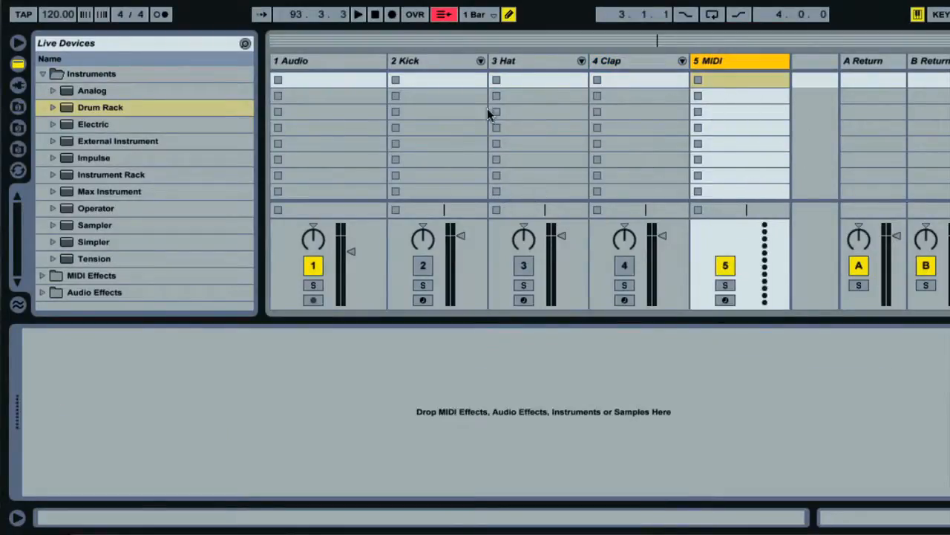
- Select Drum Rack under Instruments and load it onto track 5
left_click(100, 107)
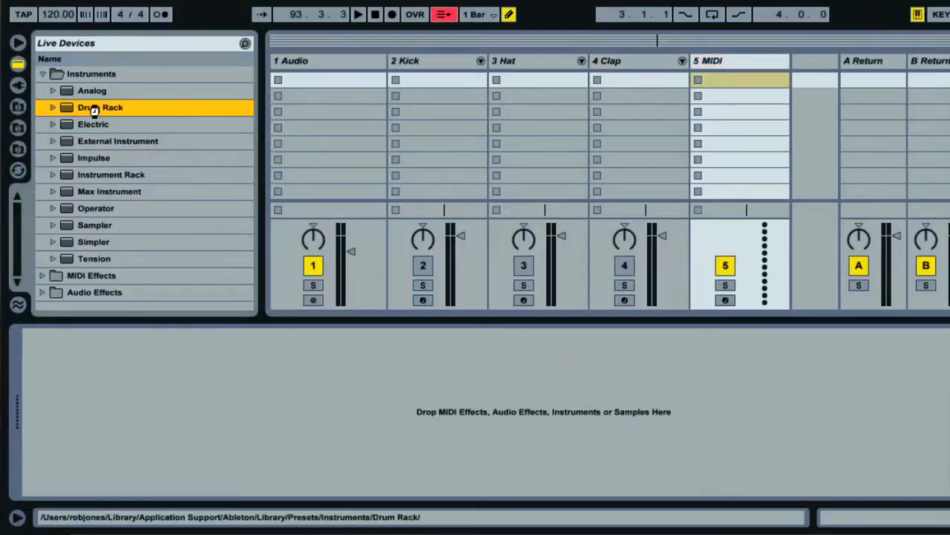
double_click(100, 107)
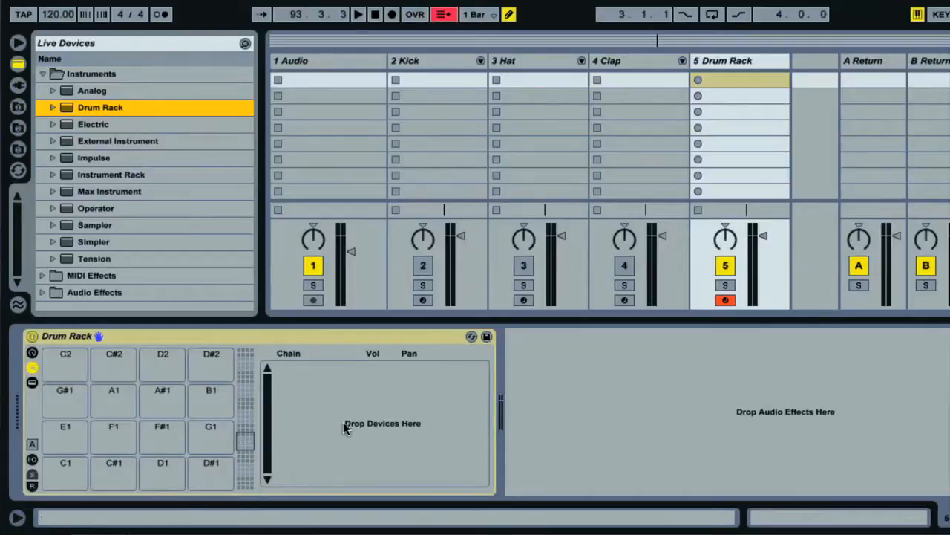
mouse_move(405, 399)
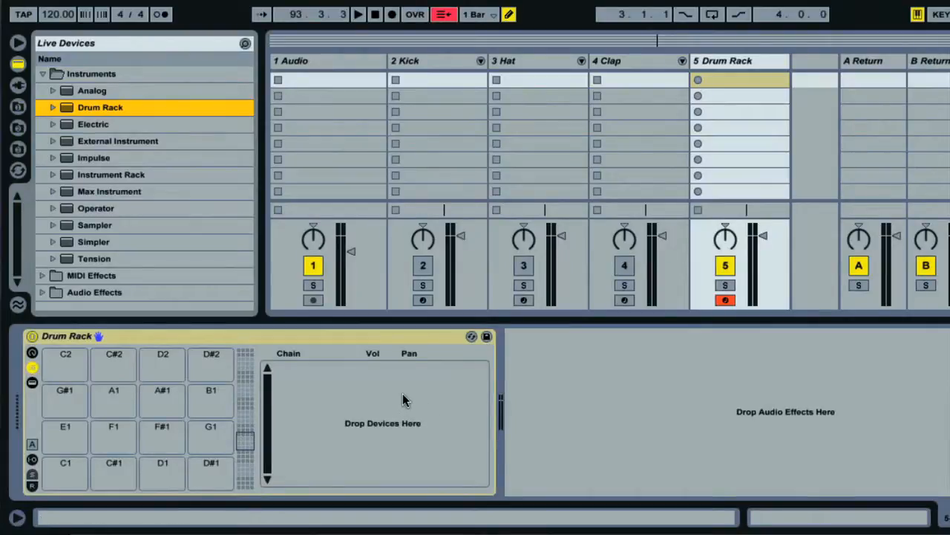
mouse_move(65, 436)
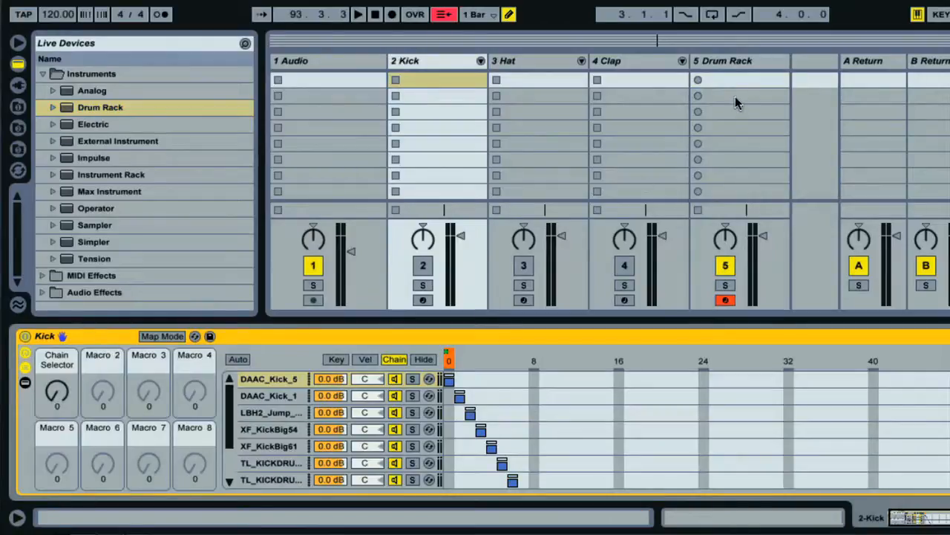
- Move the Kick rack to pad C1 and the Hat rack to a pad, then select the Kick chain
left_click(739, 79)
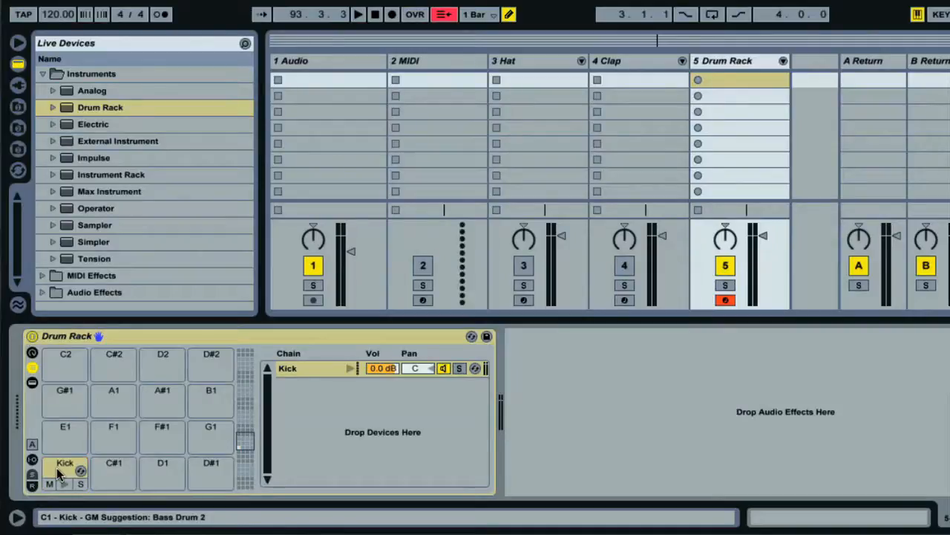
left_click(523, 61)
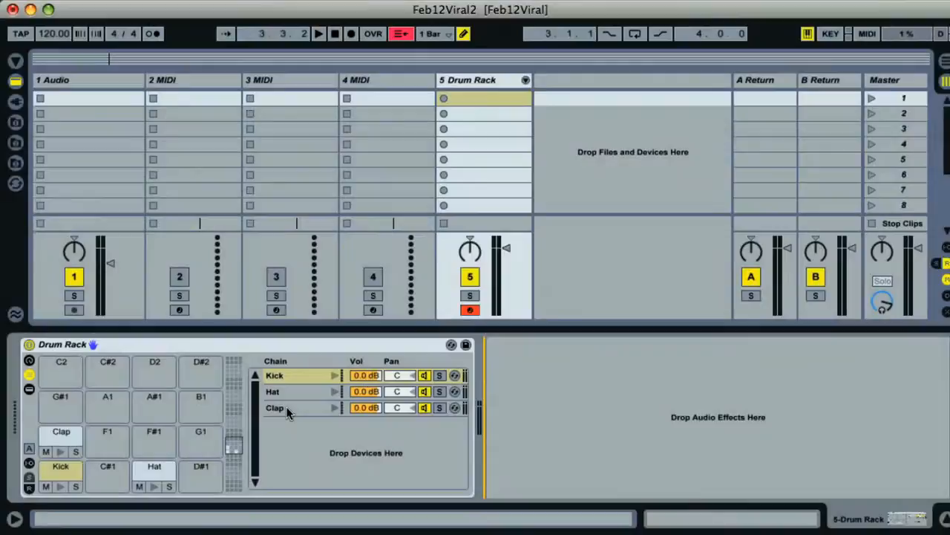
left_click(274, 375)
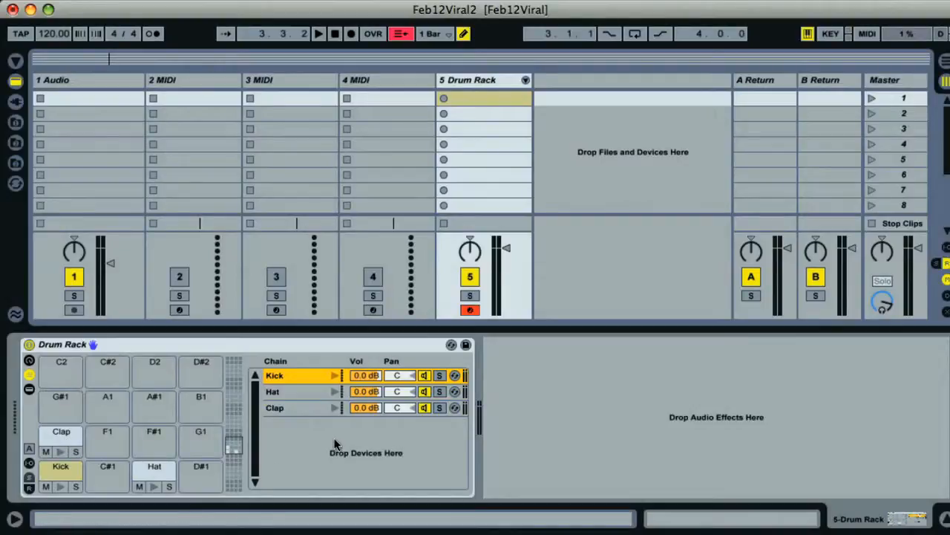
mouse_move(320, 443)
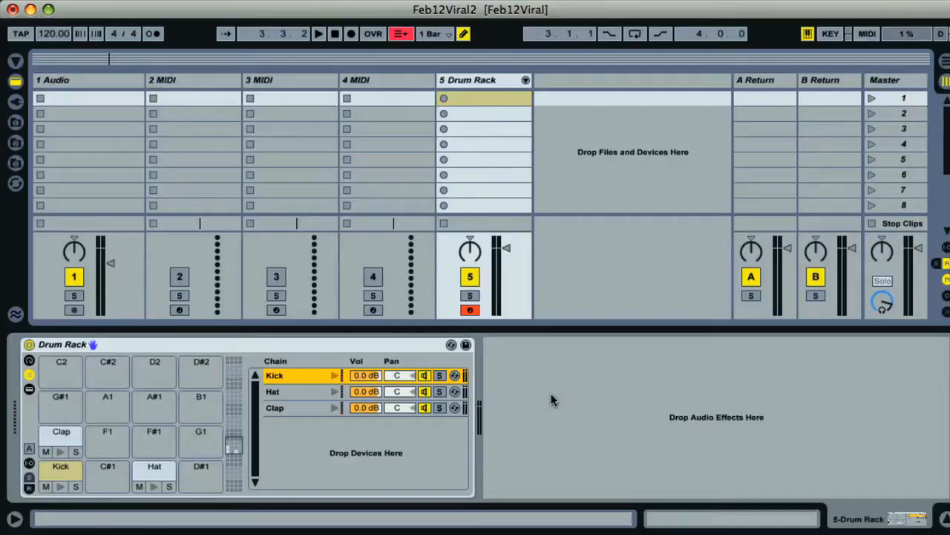
mouse_move(560, 391)
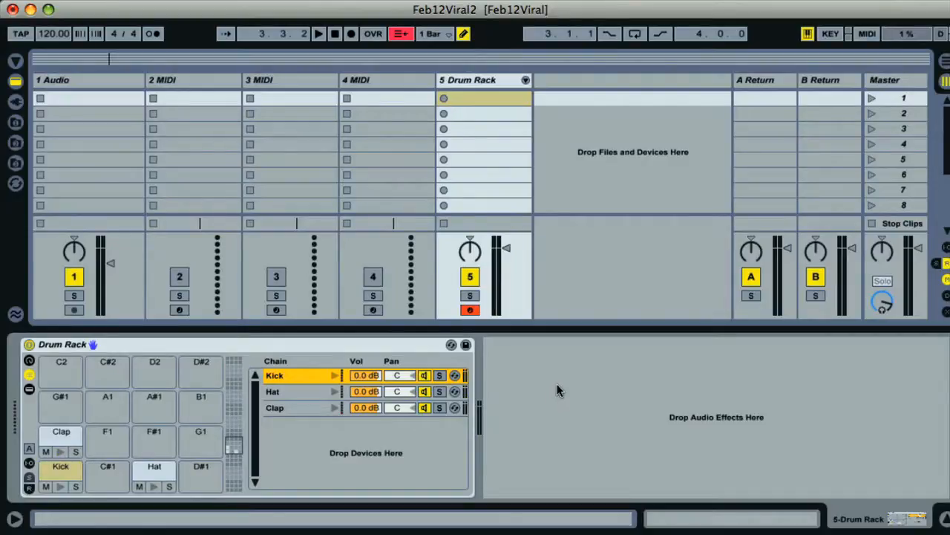
mouse_move(466, 106)
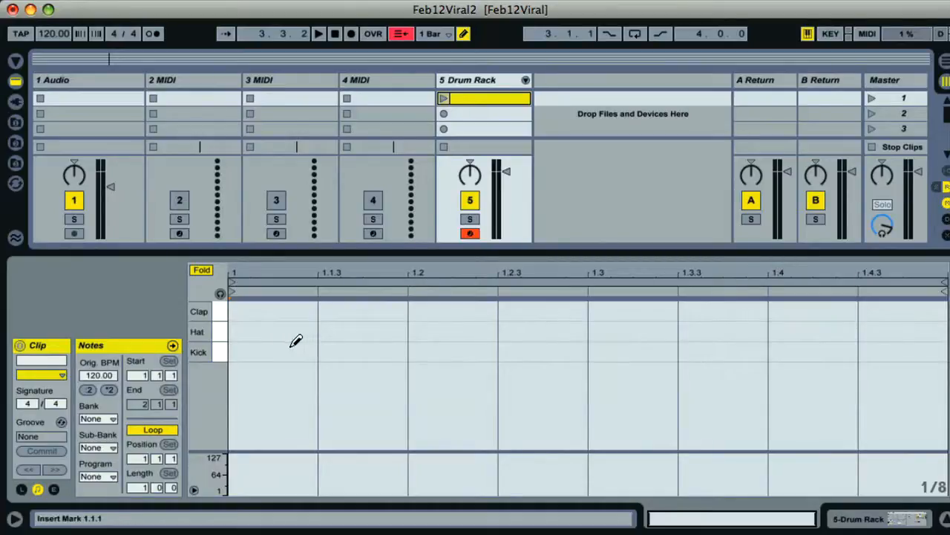
- Draw kicks on every beat, off-beat hats and claps on beats two and four, then play
left_click(813, 351)
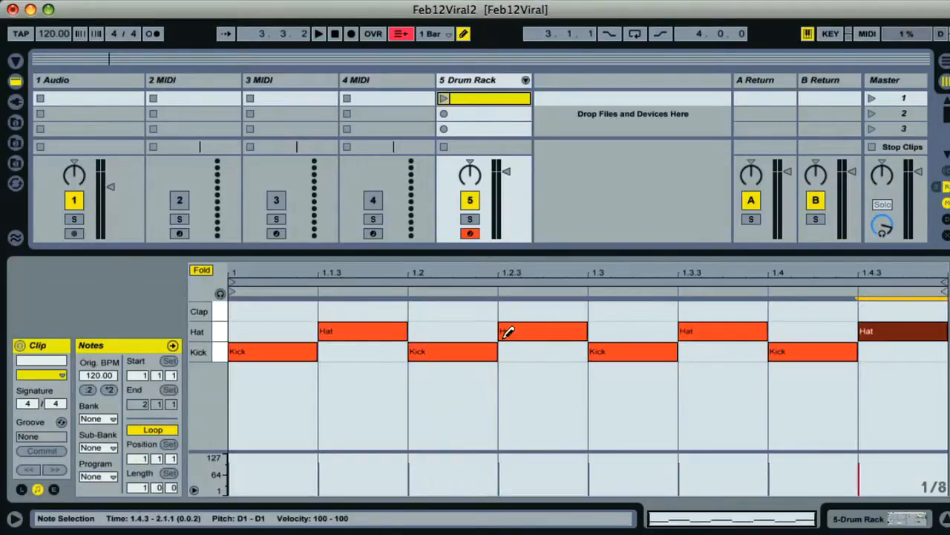
left_click(453, 310)
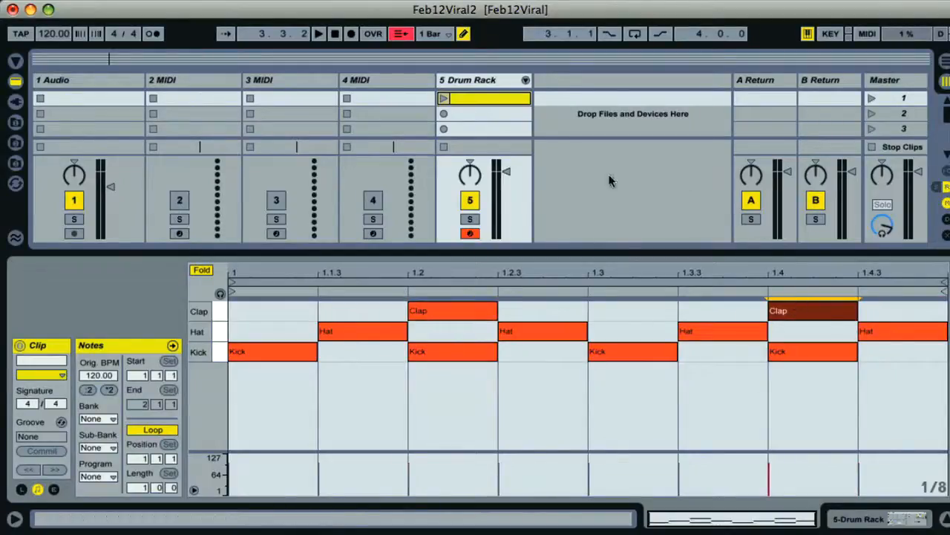
left_click(443, 98)
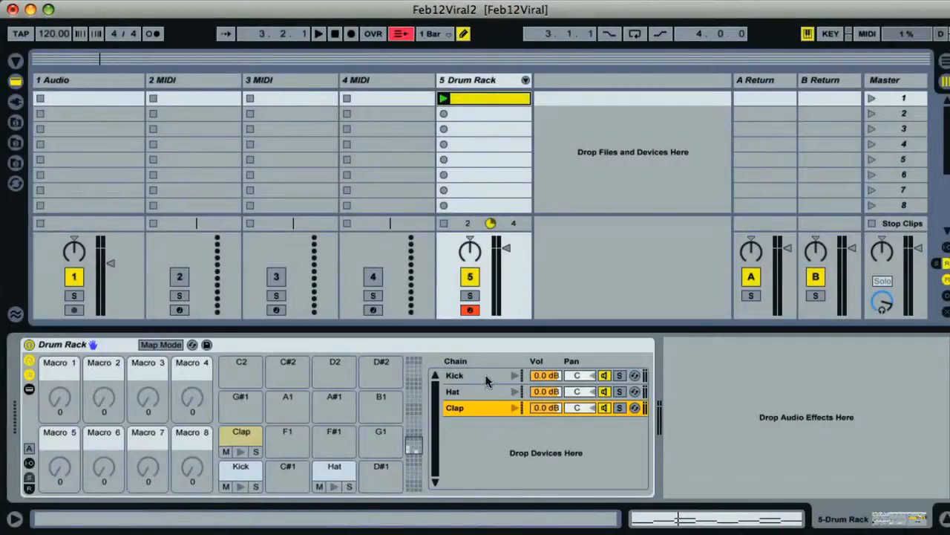
- Map the Kick chain selector to the first Drum Rack macro and the Hat selector to another
left_click(454, 375)
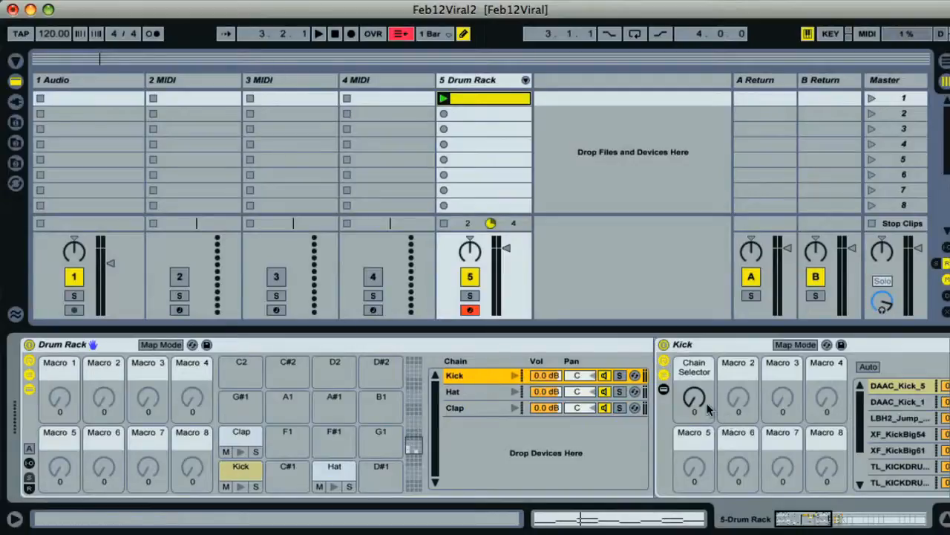
left_click_drag(695, 398, 698, 394)
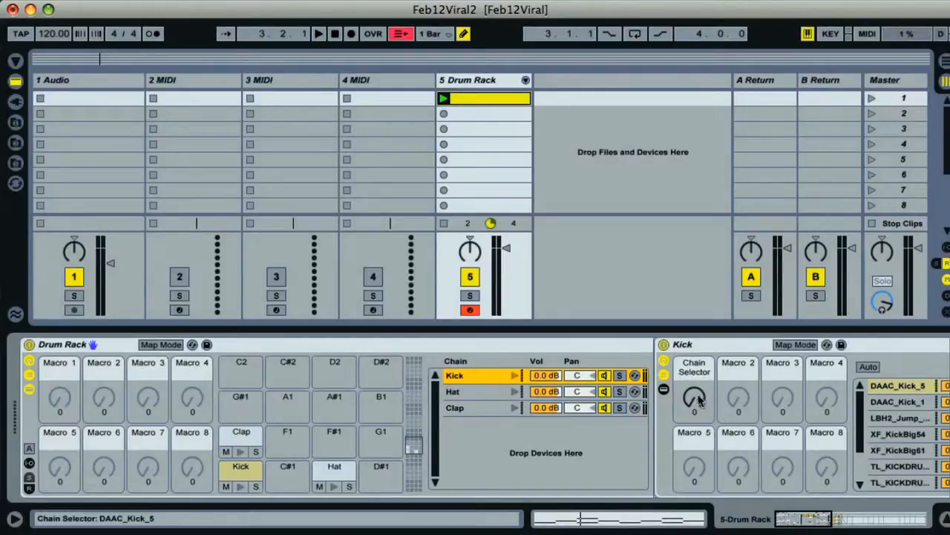
right_click(694, 397)
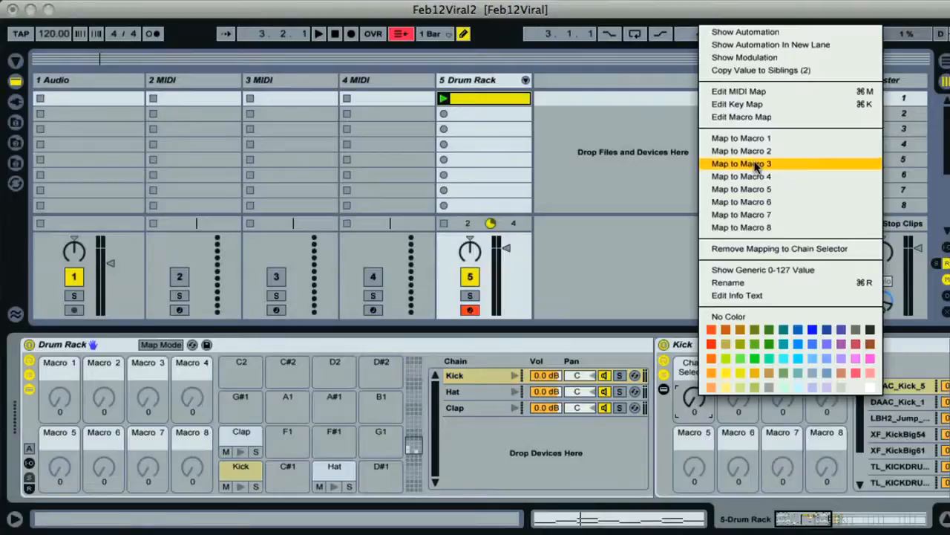
left_click(741, 163)
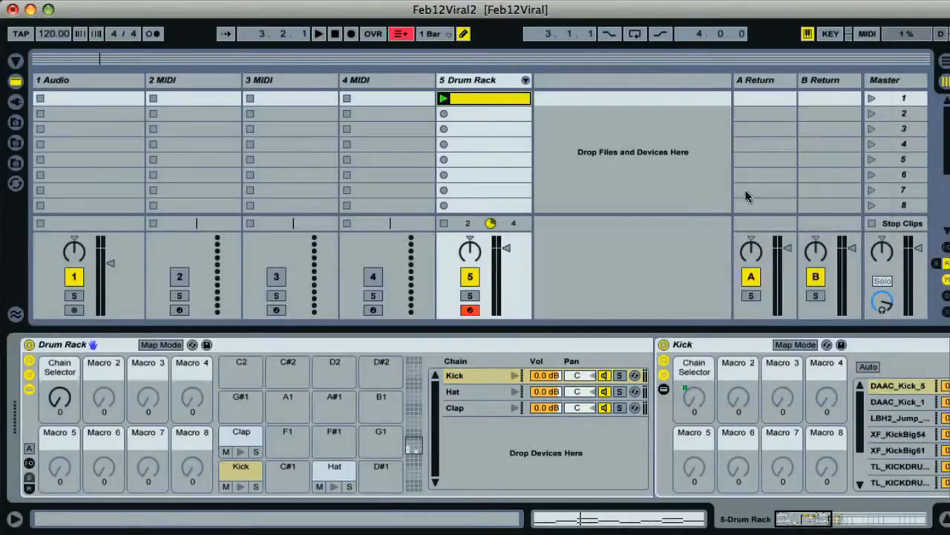
mouse_move(457, 392)
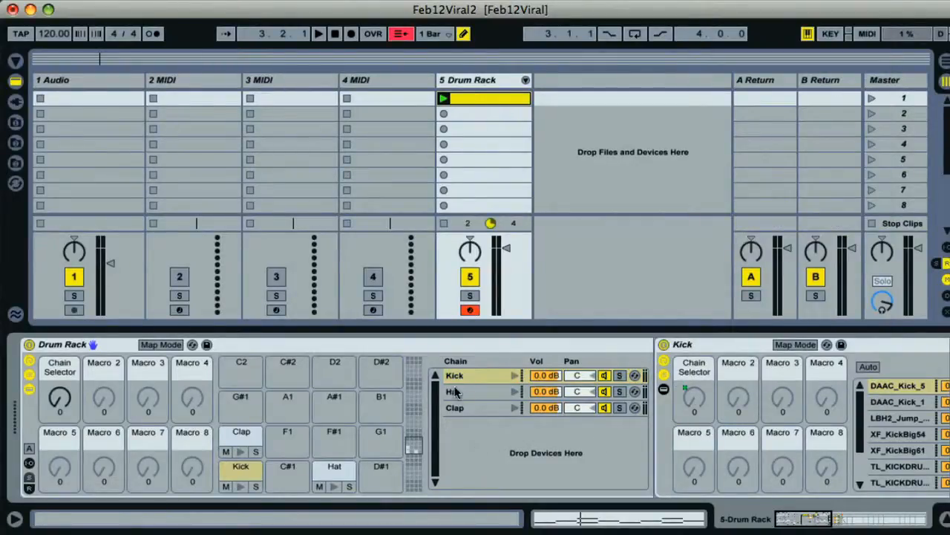
right_click(453, 391)
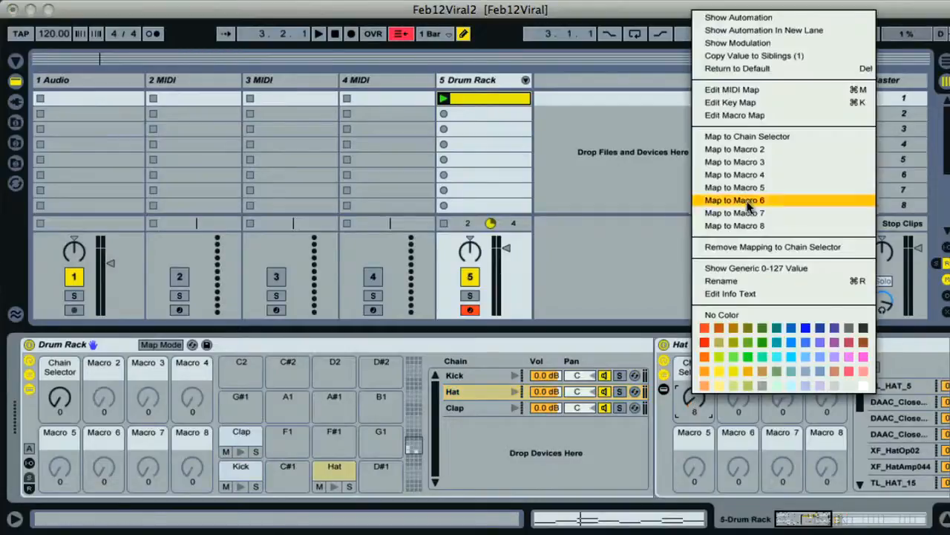
left_click(734, 200)
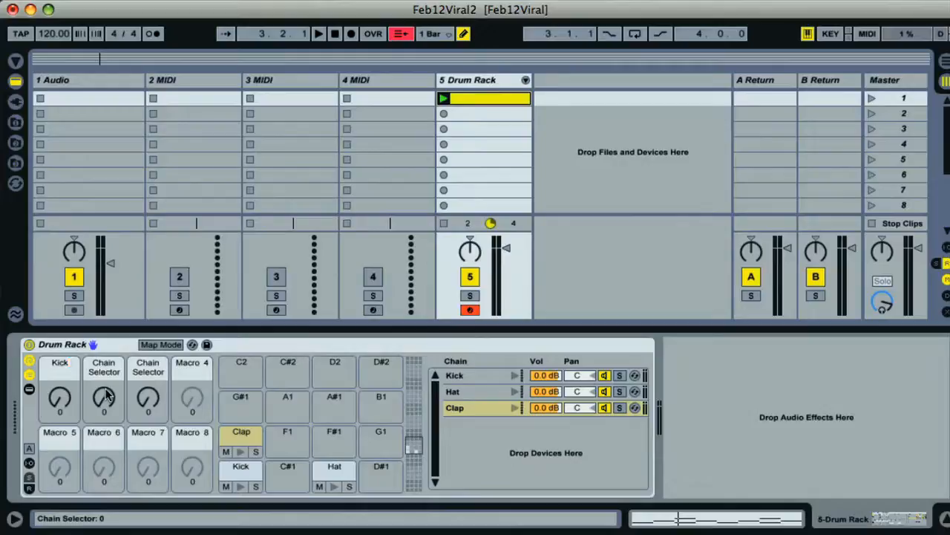
- Bring up the second macro's context menu to rename it Hat
right_click(104, 397)
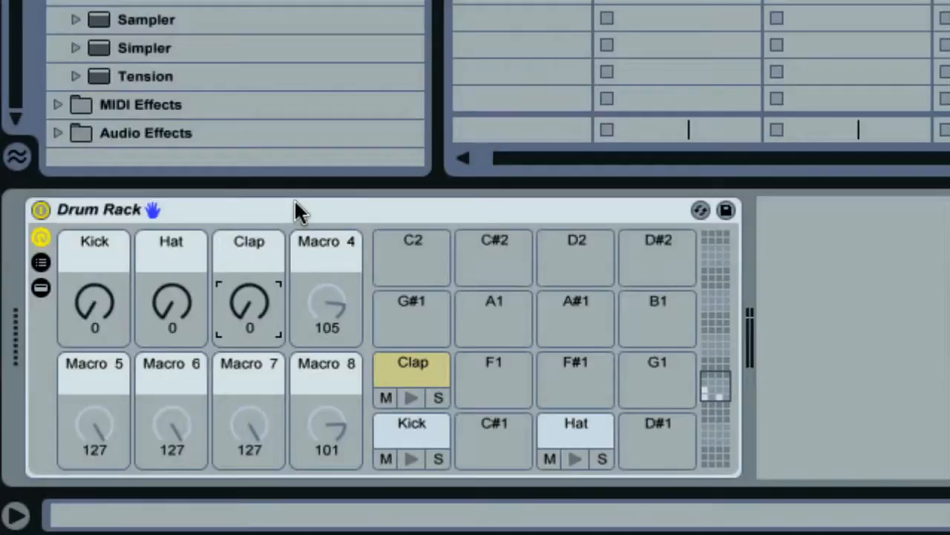
- With the clip playing, raise the Kick, Hat and Clap macros to 8, 16 and 5
left_click(411, 458)
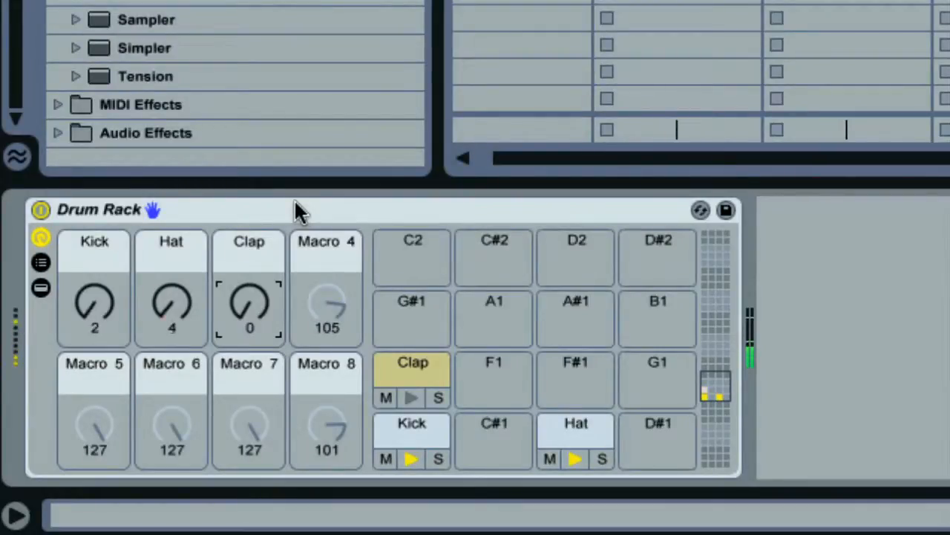
left_click_drag(248, 308, 249, 297)
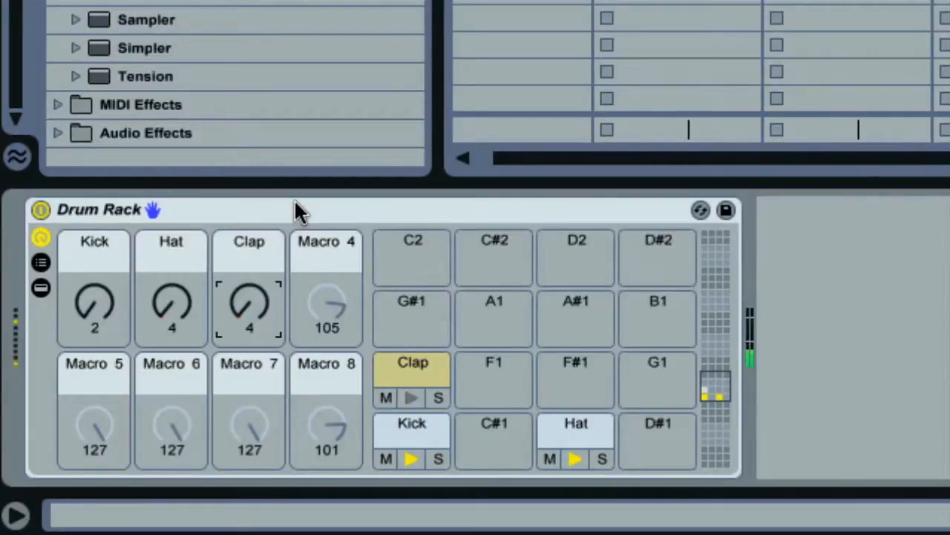
left_click_drag(170, 308, 170, 290)
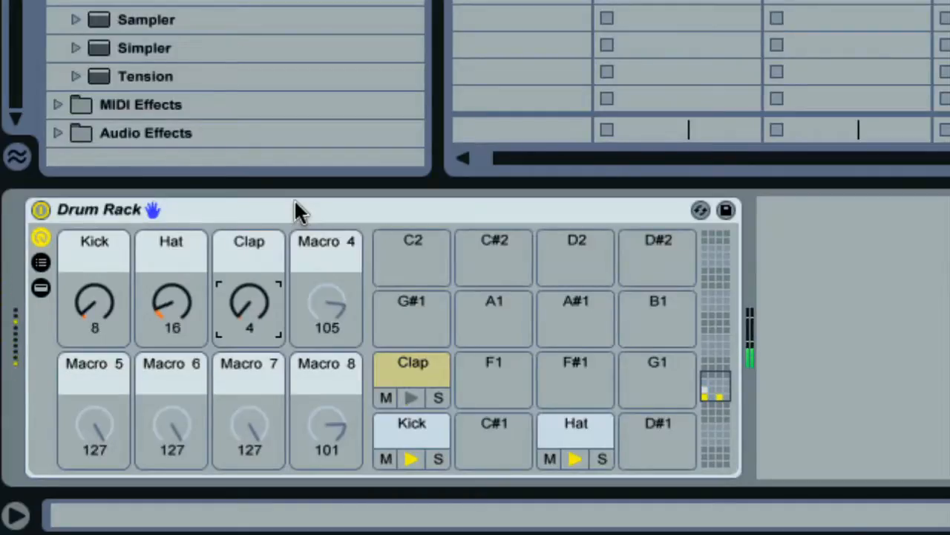
left_click_drag(249, 304, 249, 293)
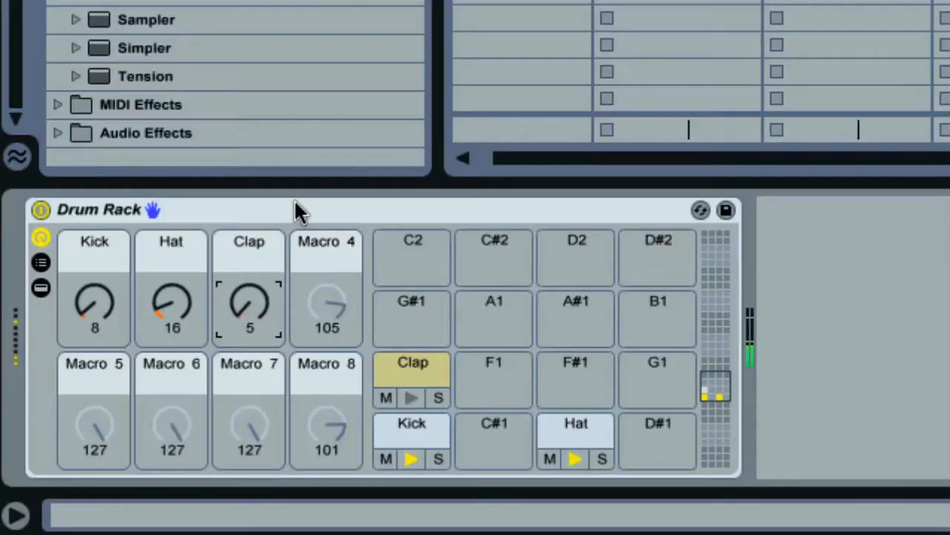